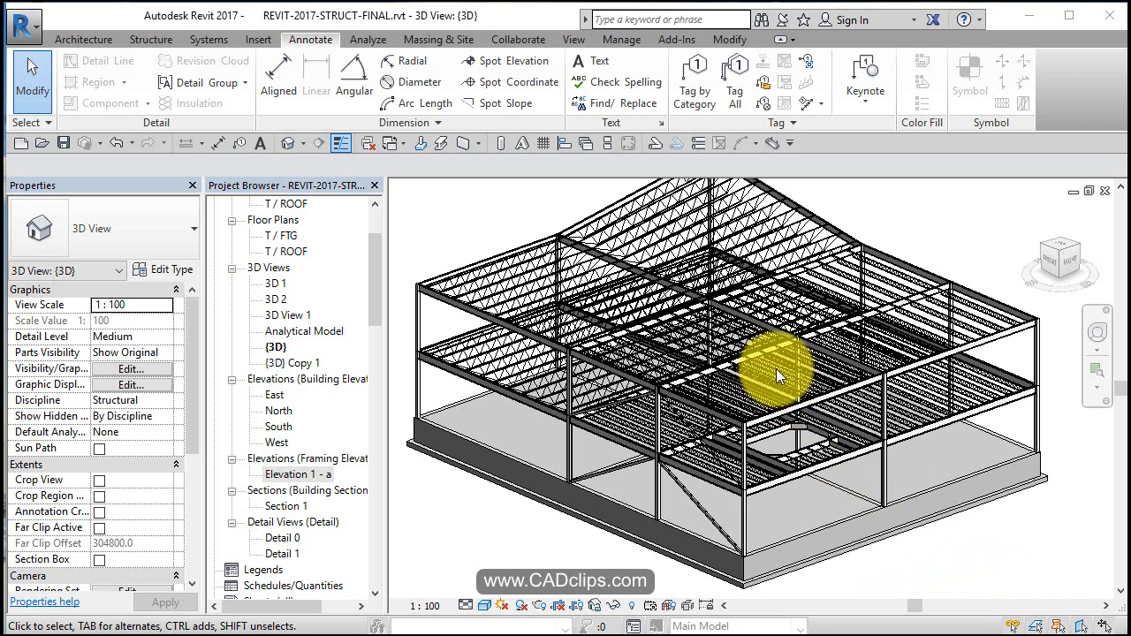
mouse_move(795, 411)
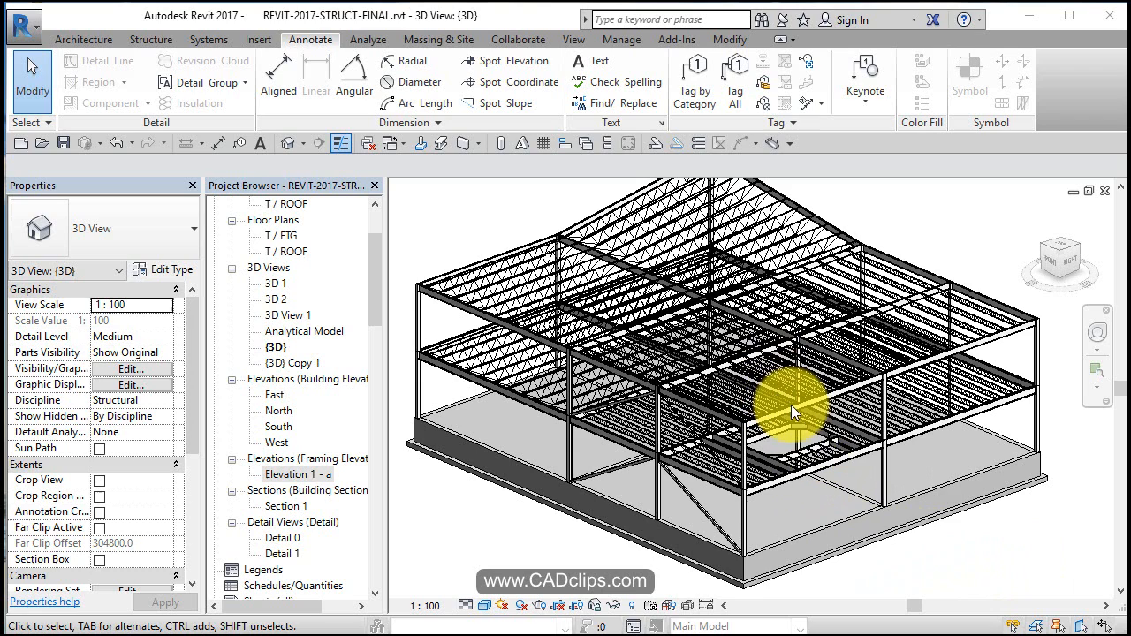
mouse_move(830, 395)
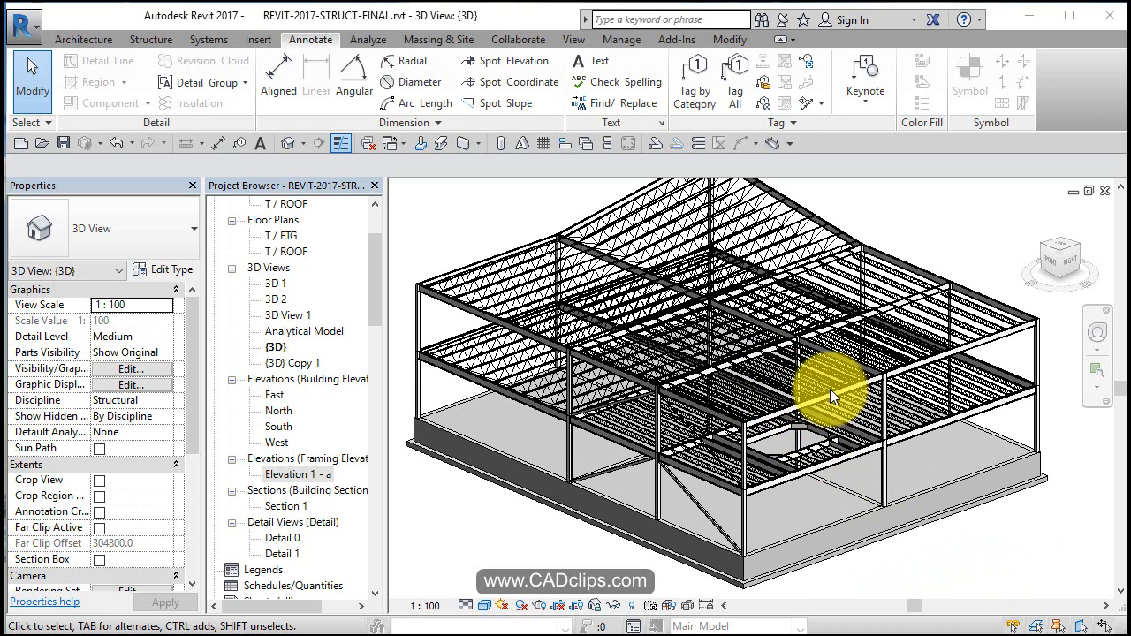
mouse_move(852, 459)
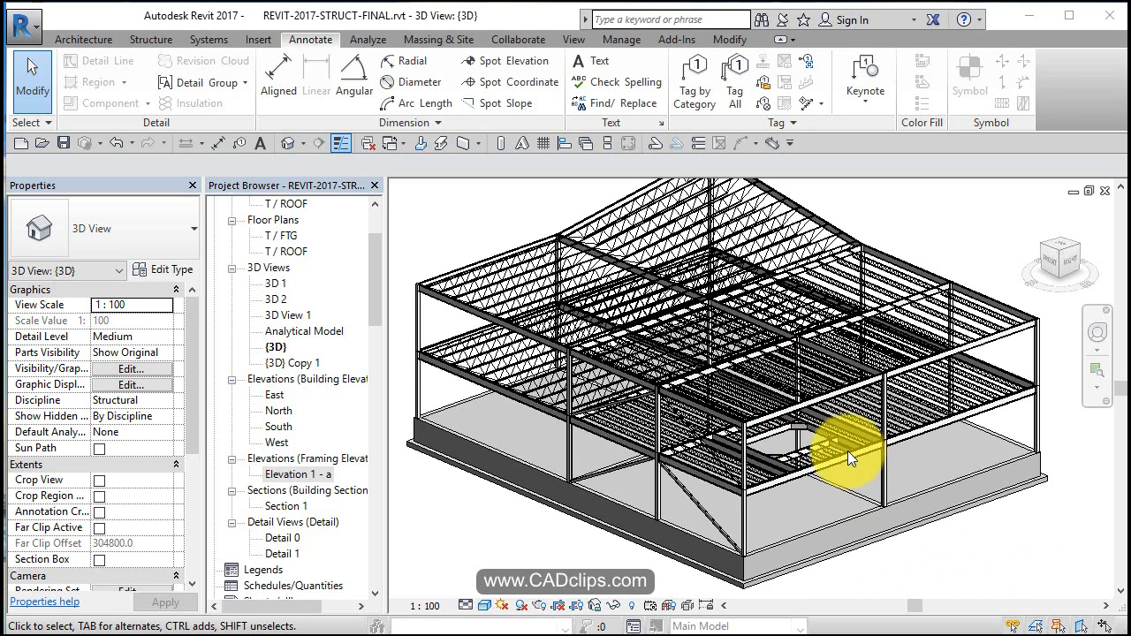
mouse_move(782, 463)
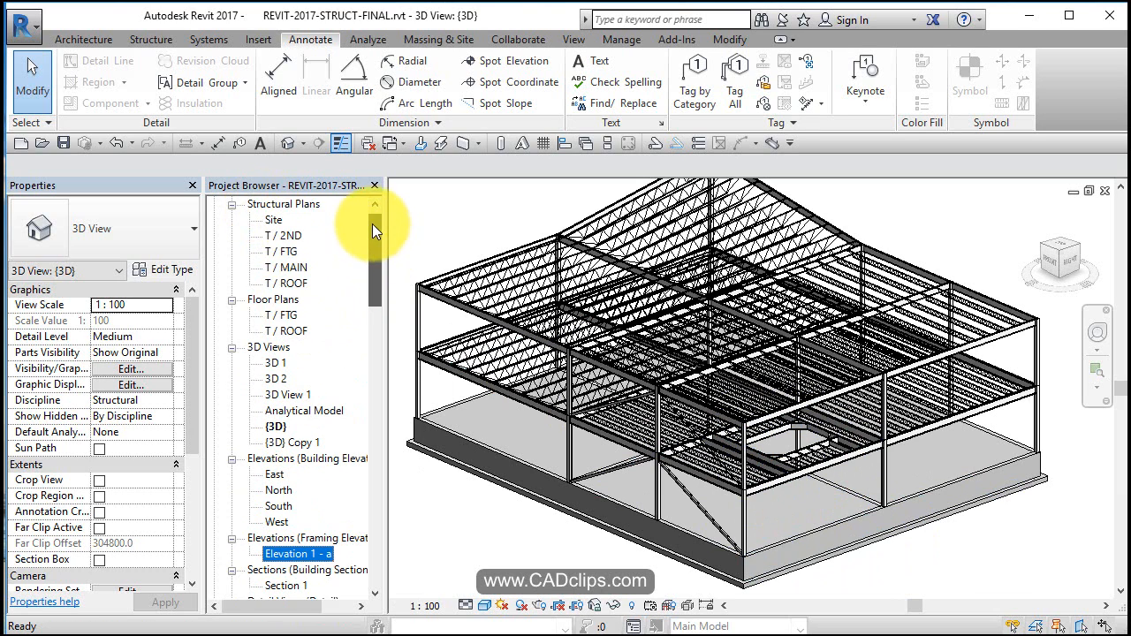
Edit the T / MAIN floor boundary to add a rectangular sump-pit opening, declining the wall attach and cut prompts.
double_click(287, 282)
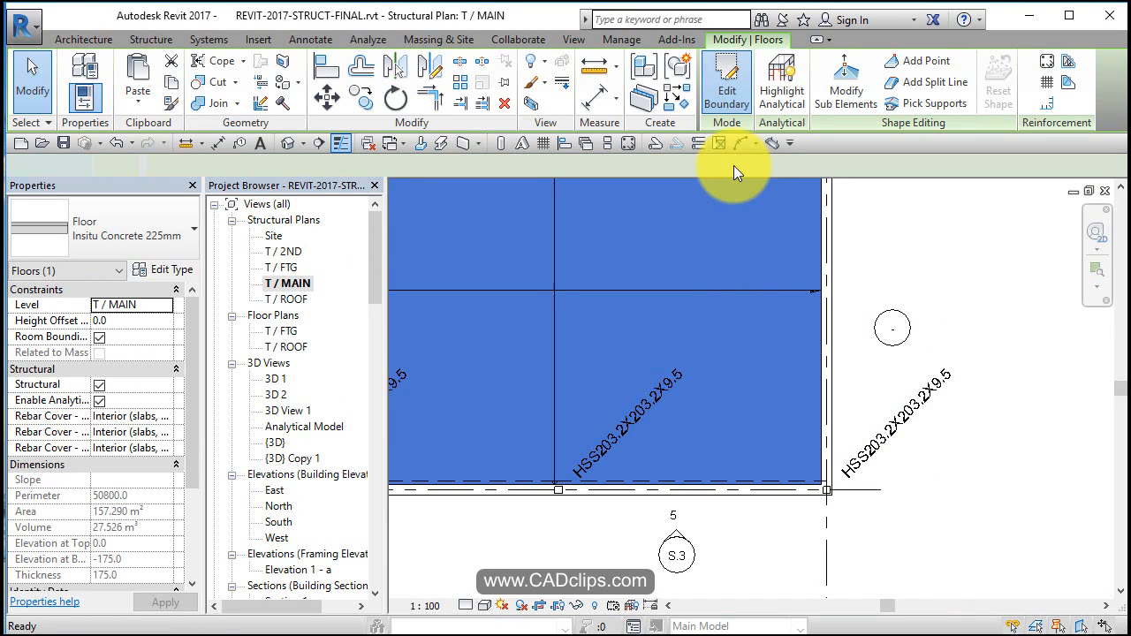
click(726, 80)
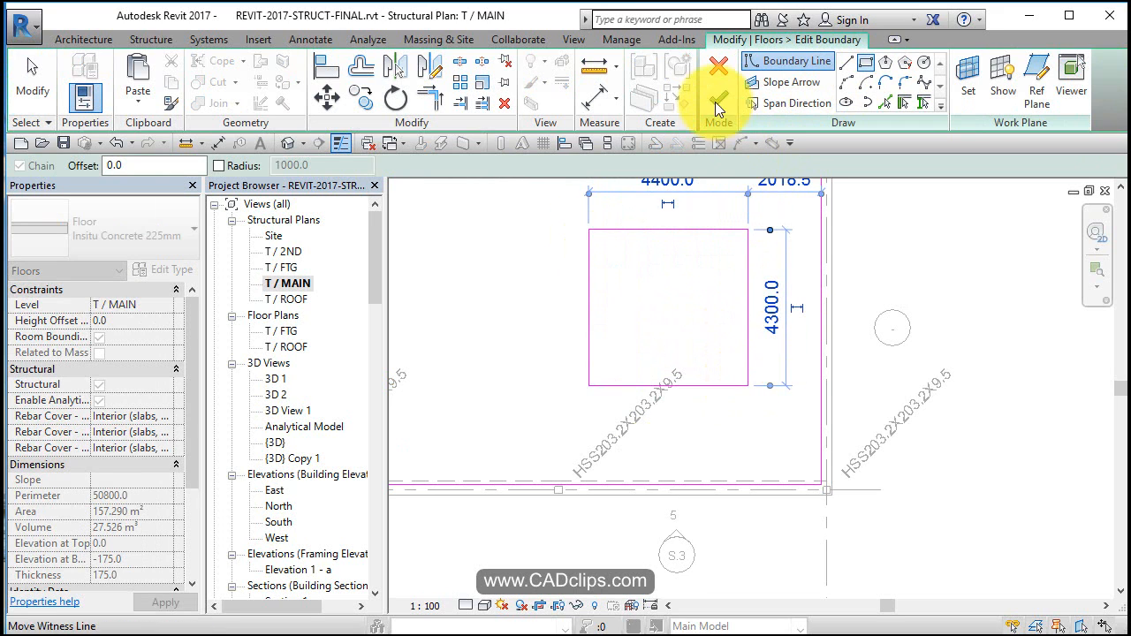
click(718, 101)
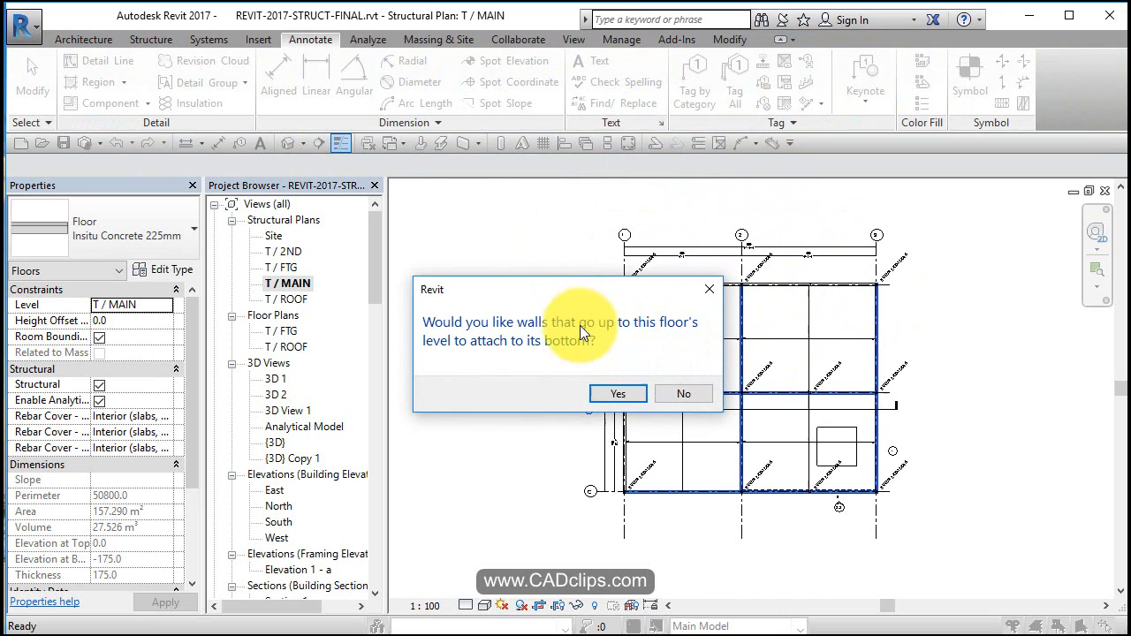
click(618, 393)
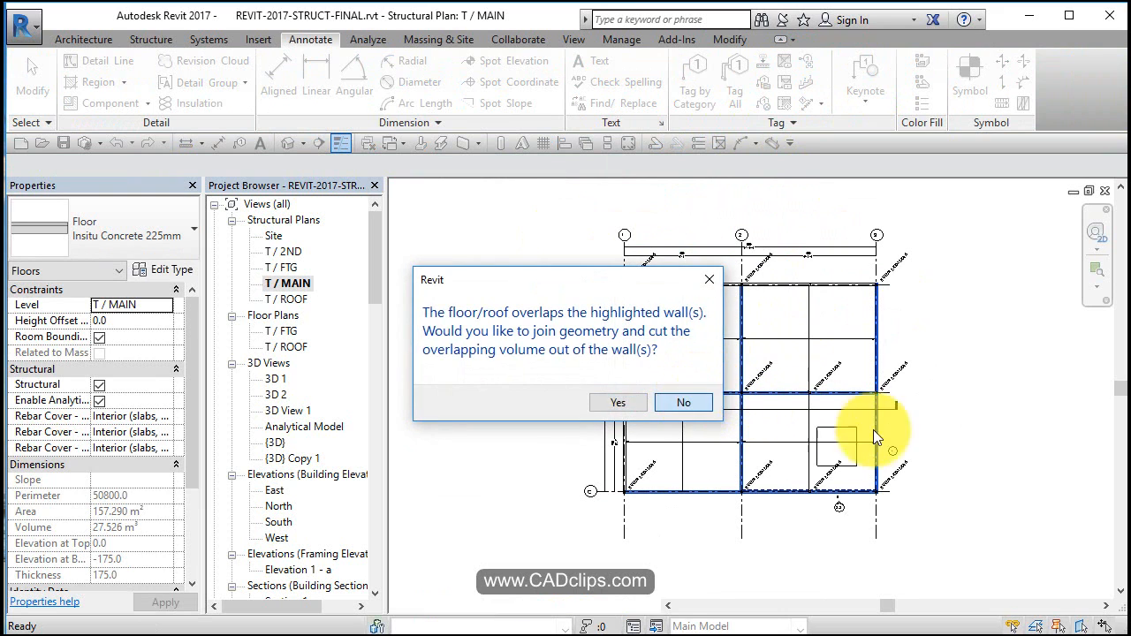
click(683, 402)
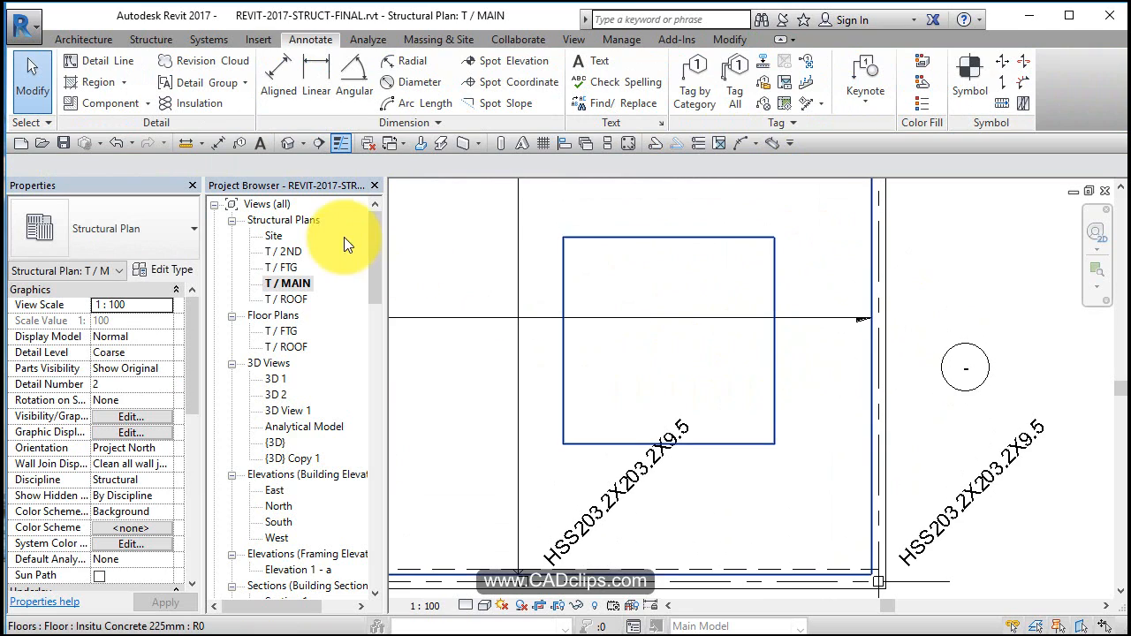
Open T / FTG and set its underlay base level to T / MAIN so the opening shows through.
double_click(285, 266)
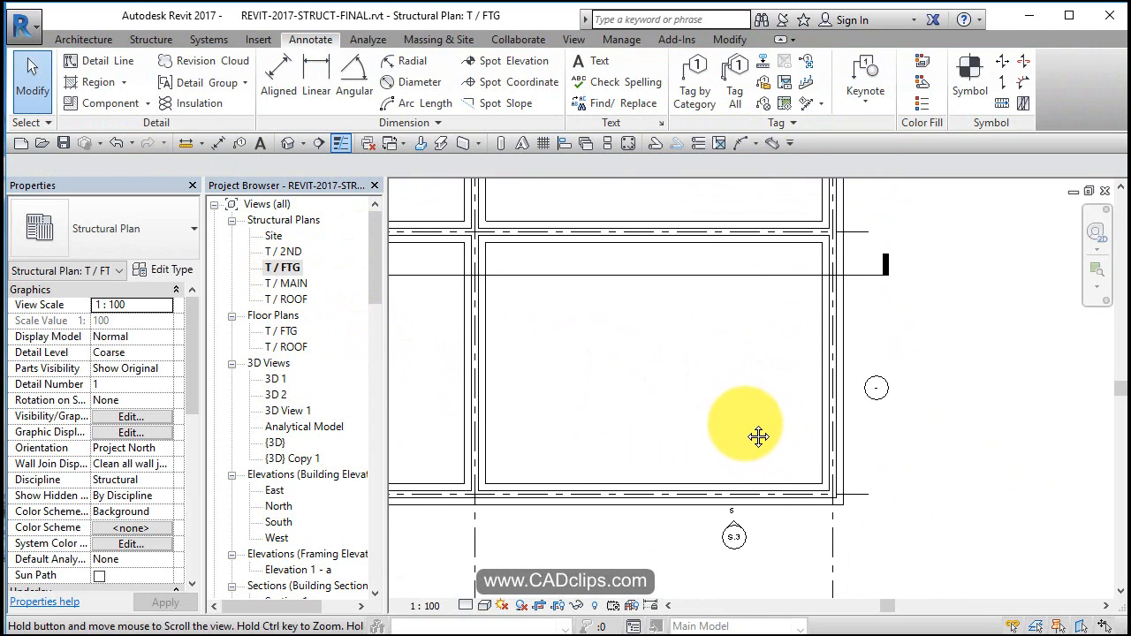
mouse_move(681, 367)
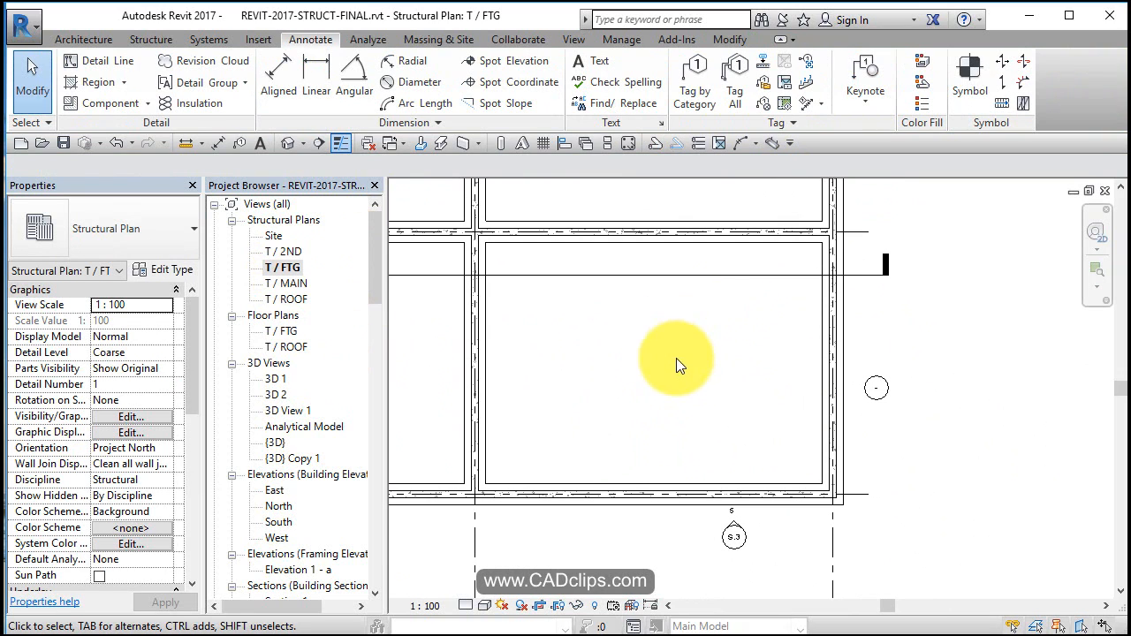
mouse_move(714, 354)
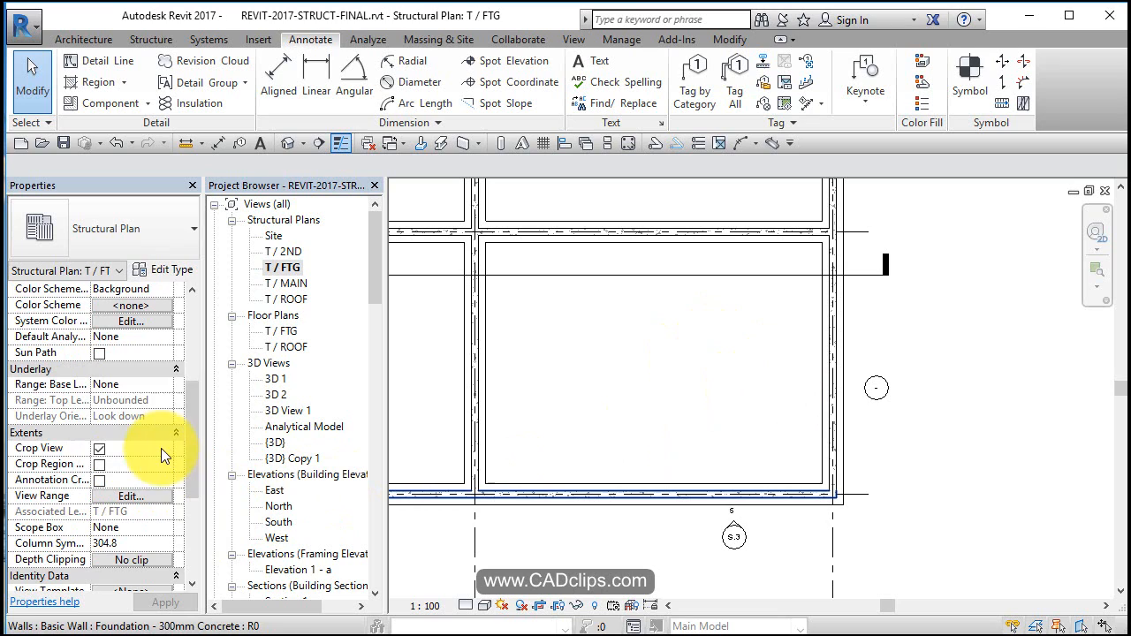
click(167, 383)
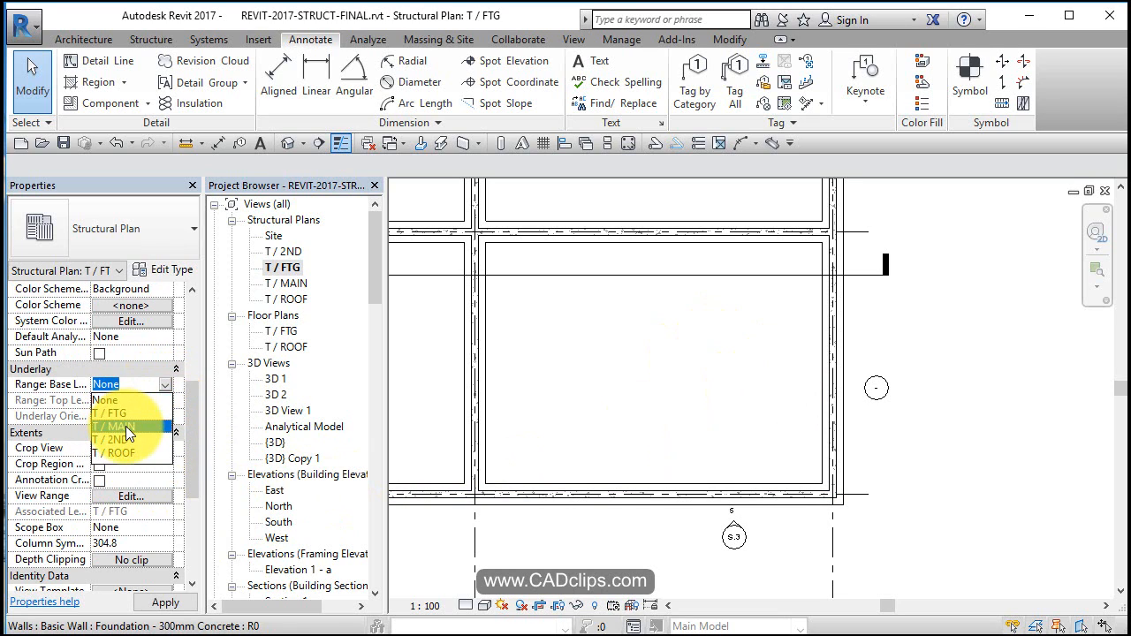
click(116, 427)
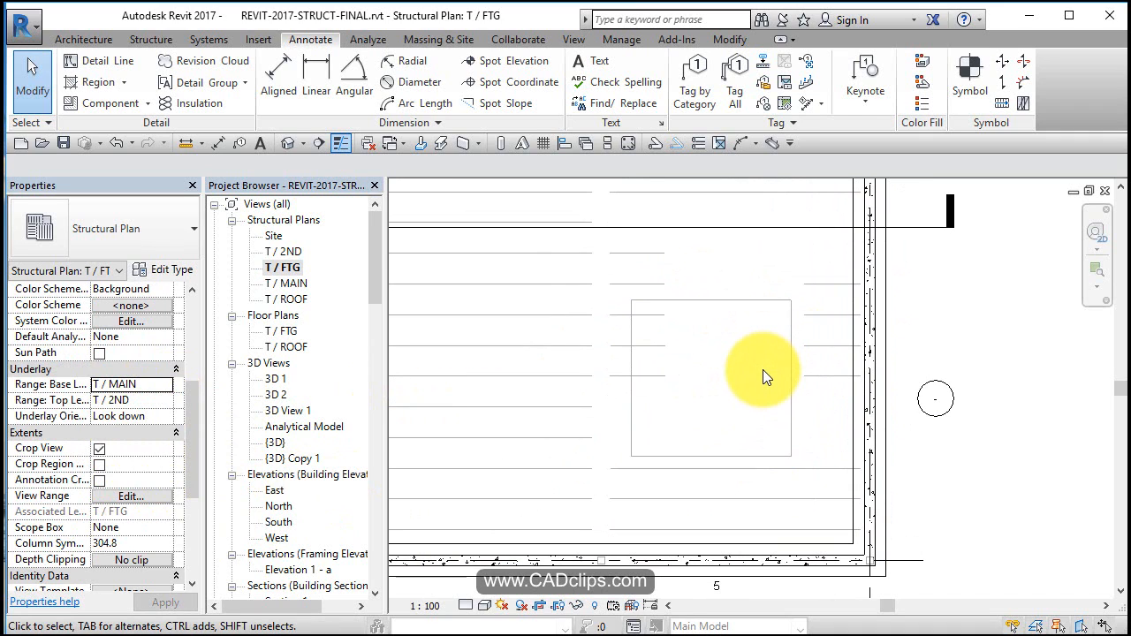
click(83, 39)
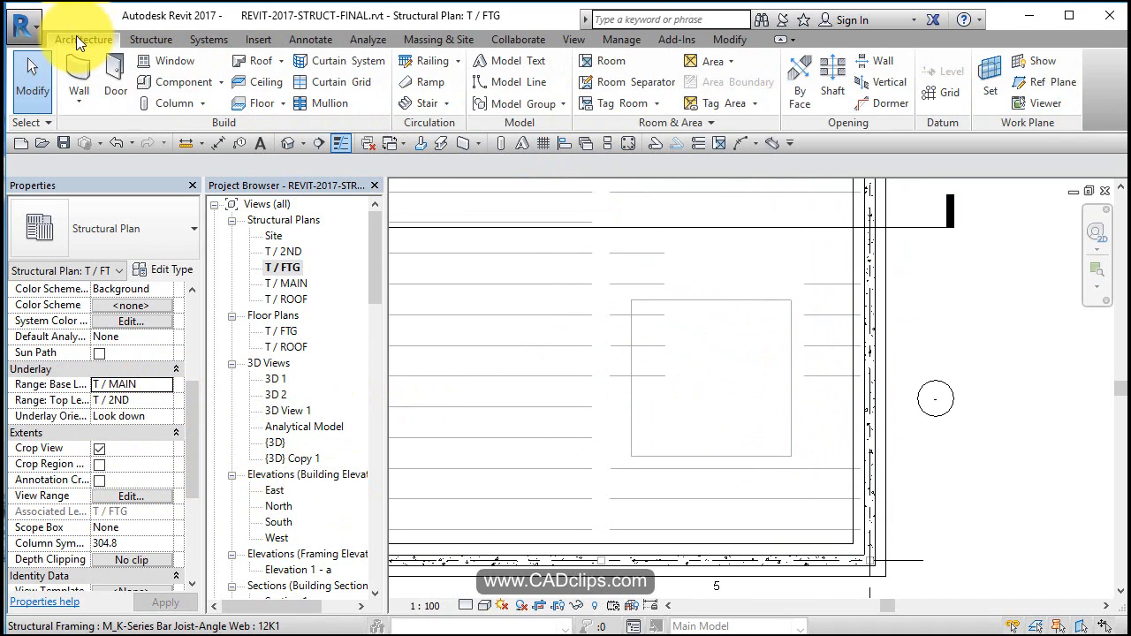
Set the structural wall to Core Face: Exterior, Top Constraint up to level with -175 top offset.
click(150, 38)
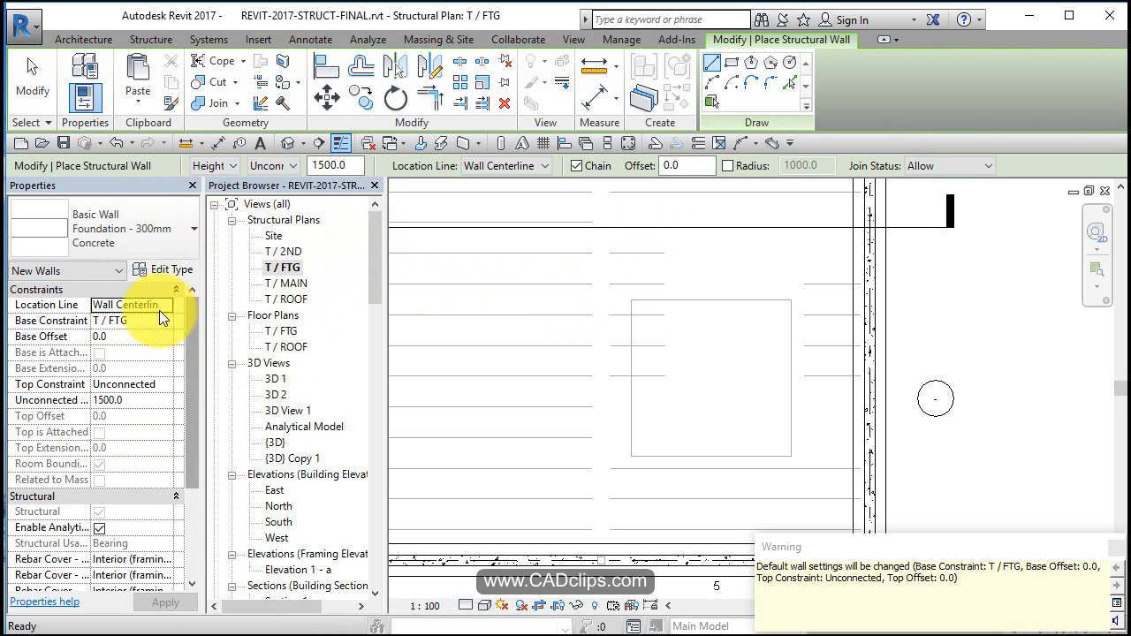
click(165, 304)
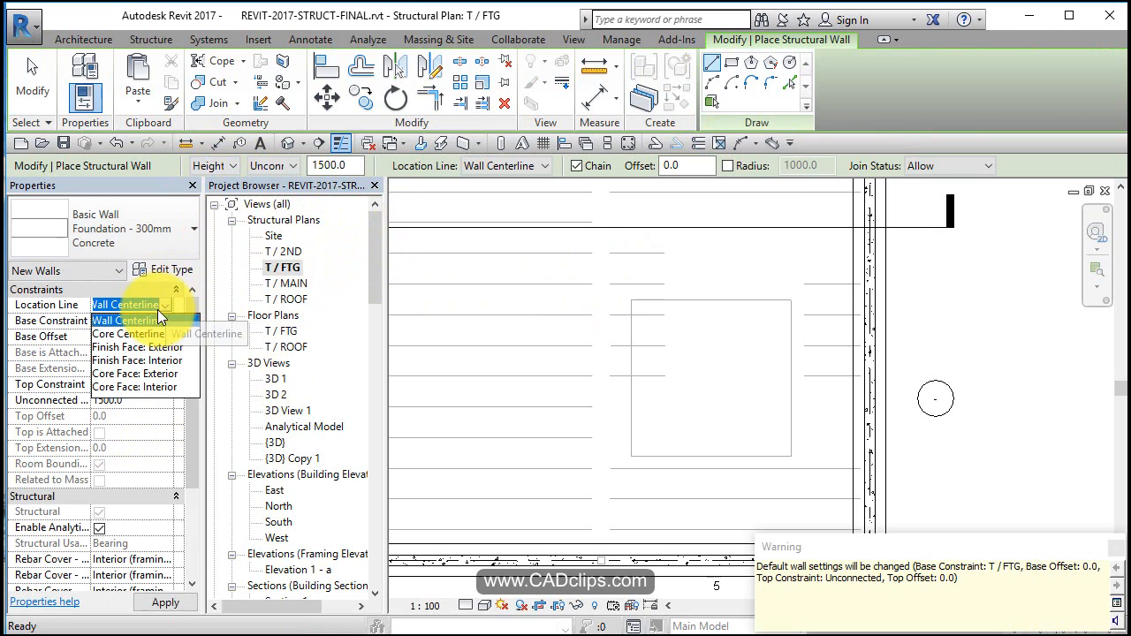
click(134, 373)
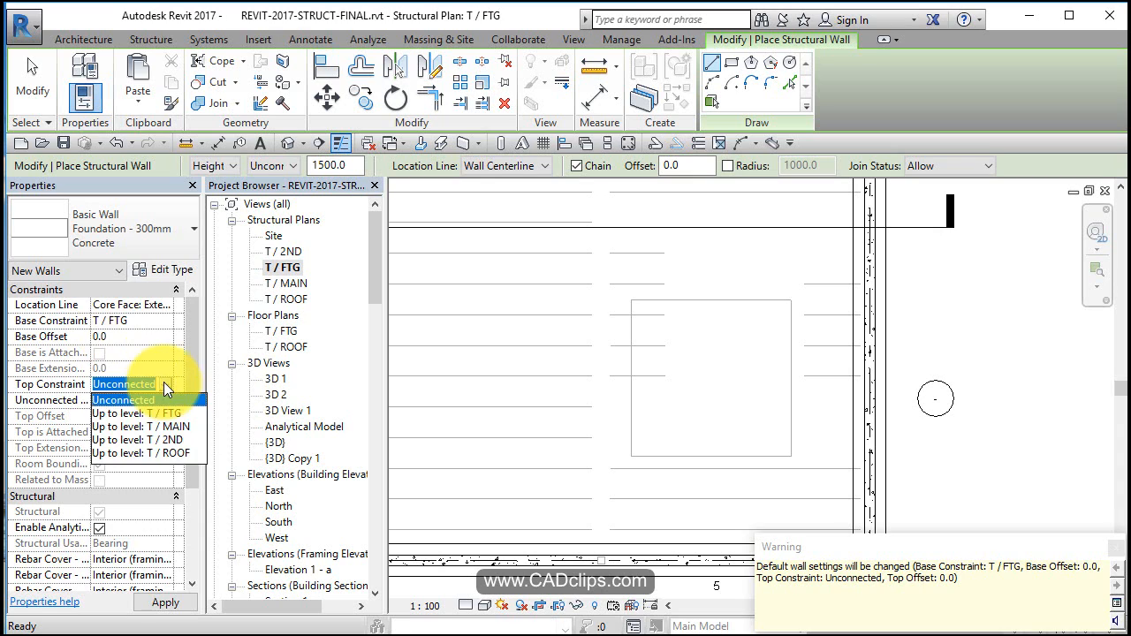
click(137, 413)
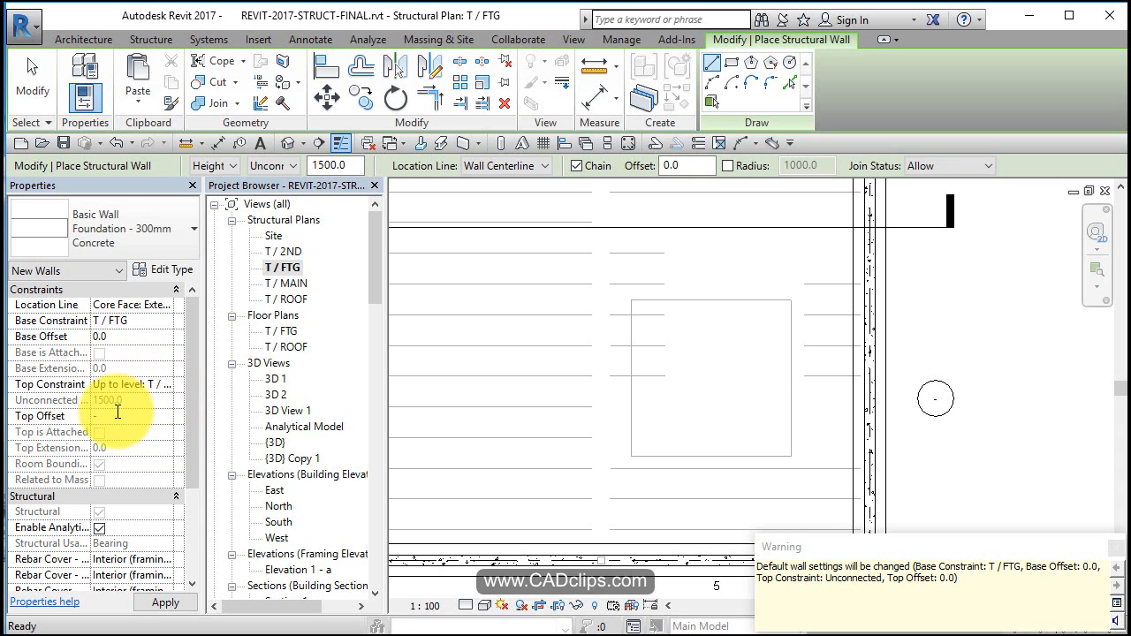
text(-175)
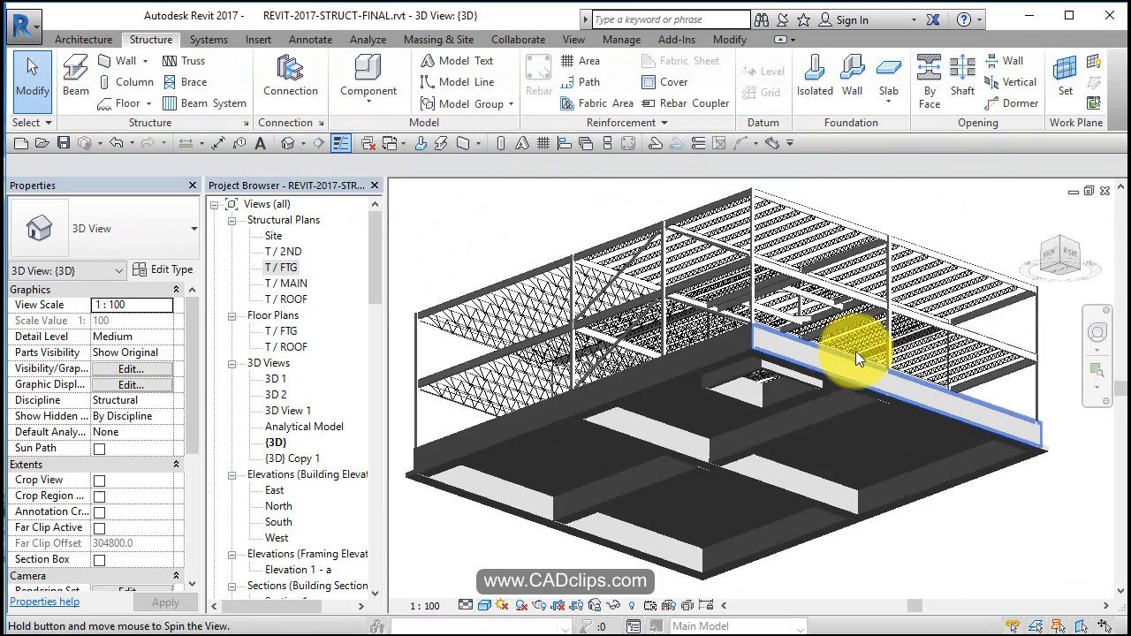
Inspect a pit wall in the 3D view, then reopen the T / FTG structural plan.
click(884, 362)
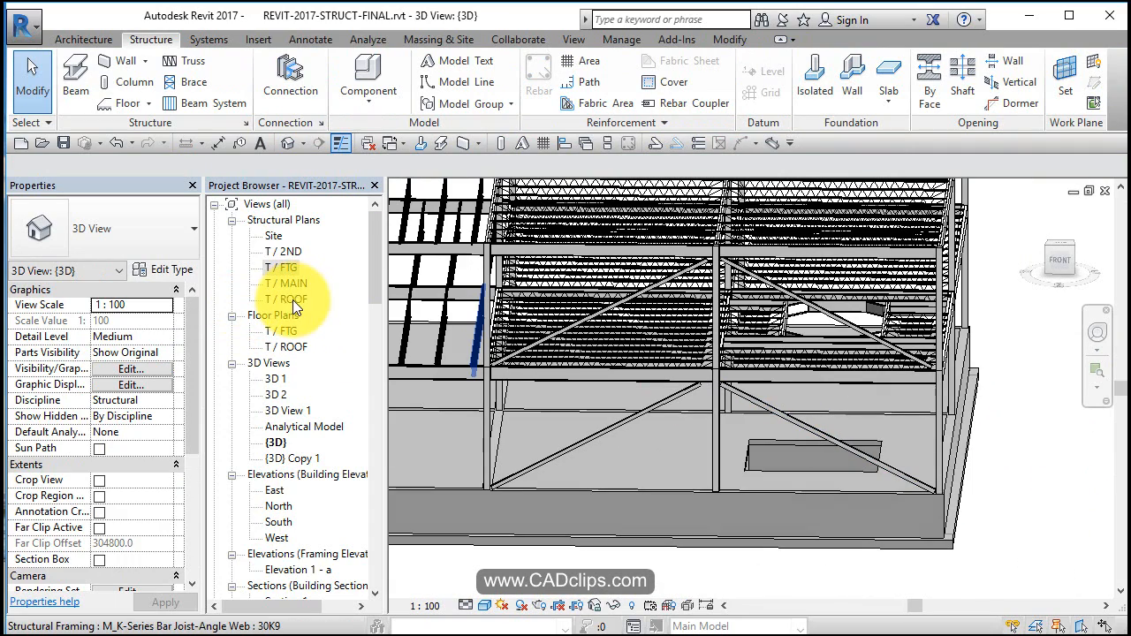
double_click(281, 267)
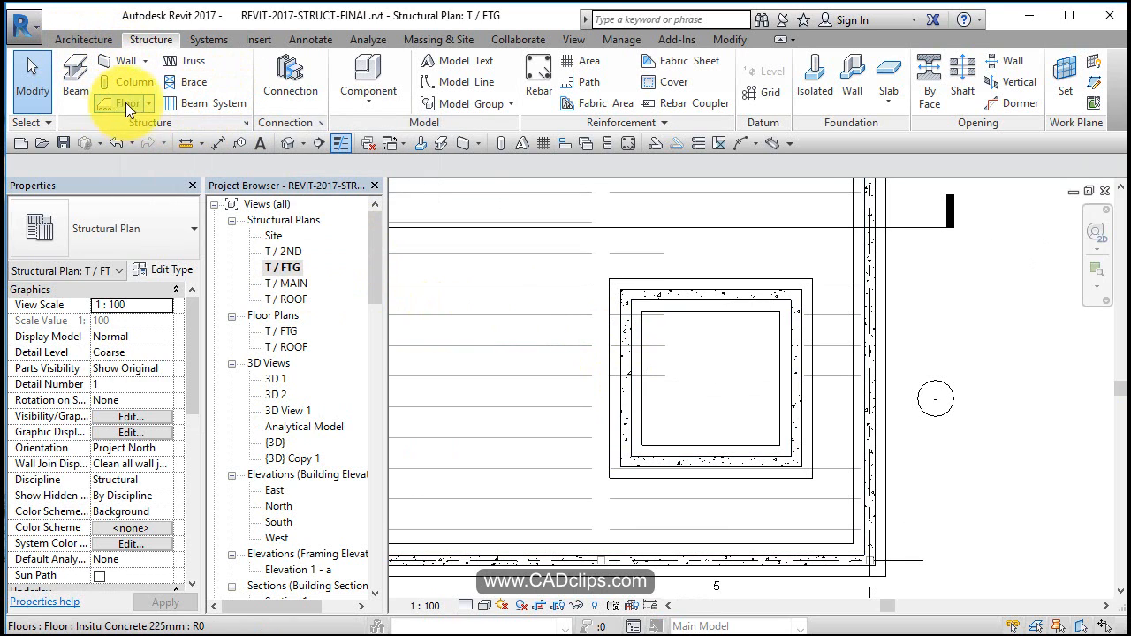
Start a new floor and rename its type from Insitu Concrete 225mm to Insitu Concrete 175mm.
click(127, 103)
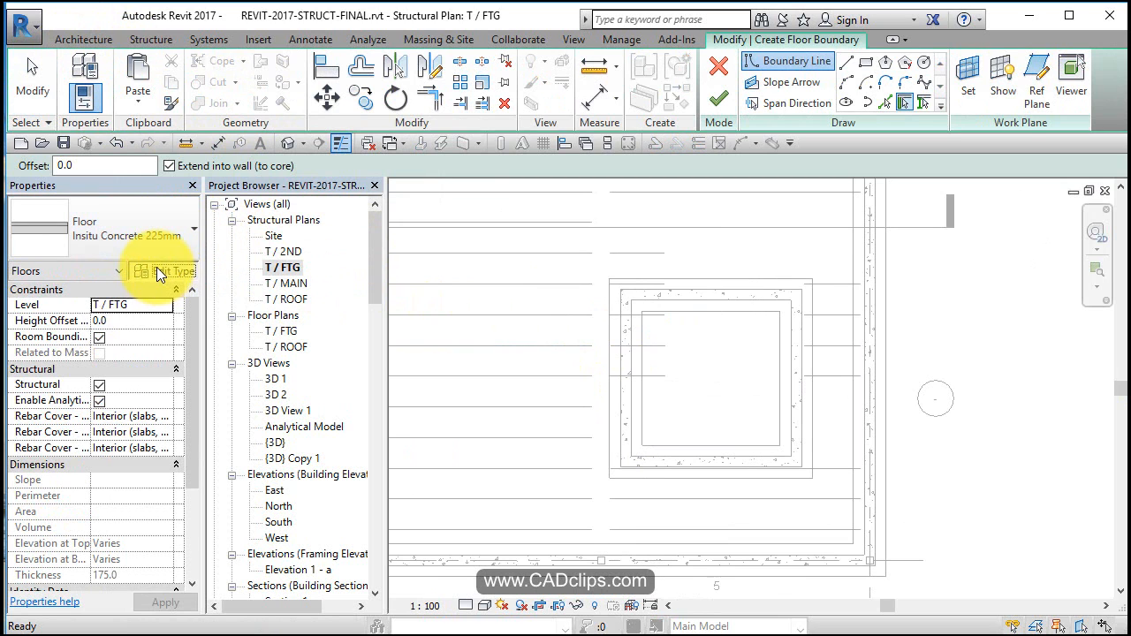
click(164, 270)
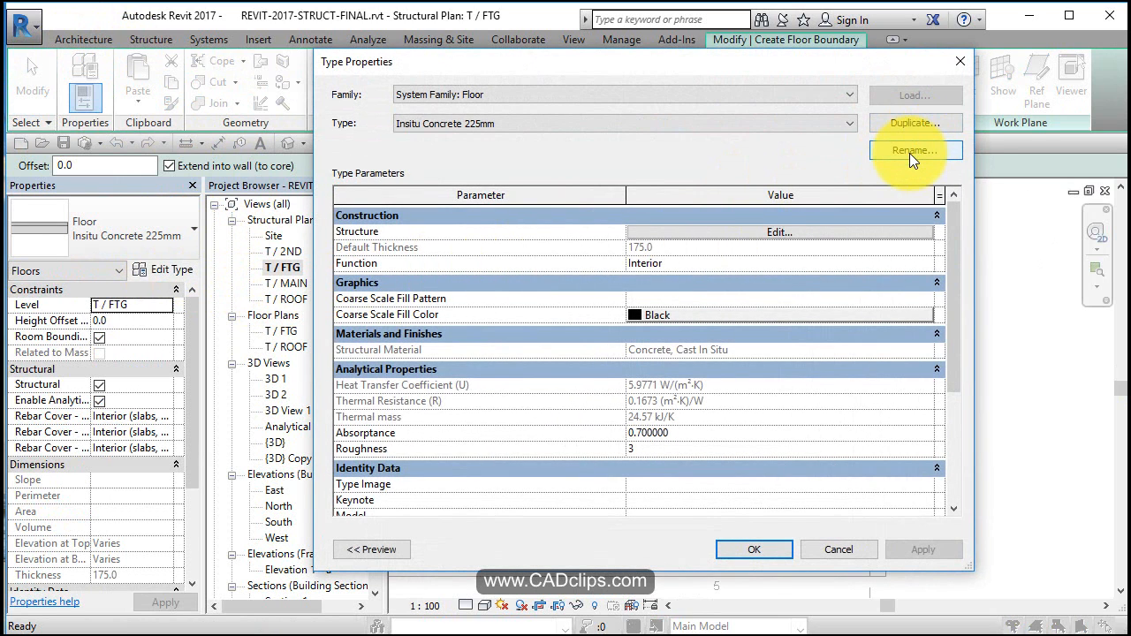
click(914, 149)
text(Insitu Concrete 175mm)
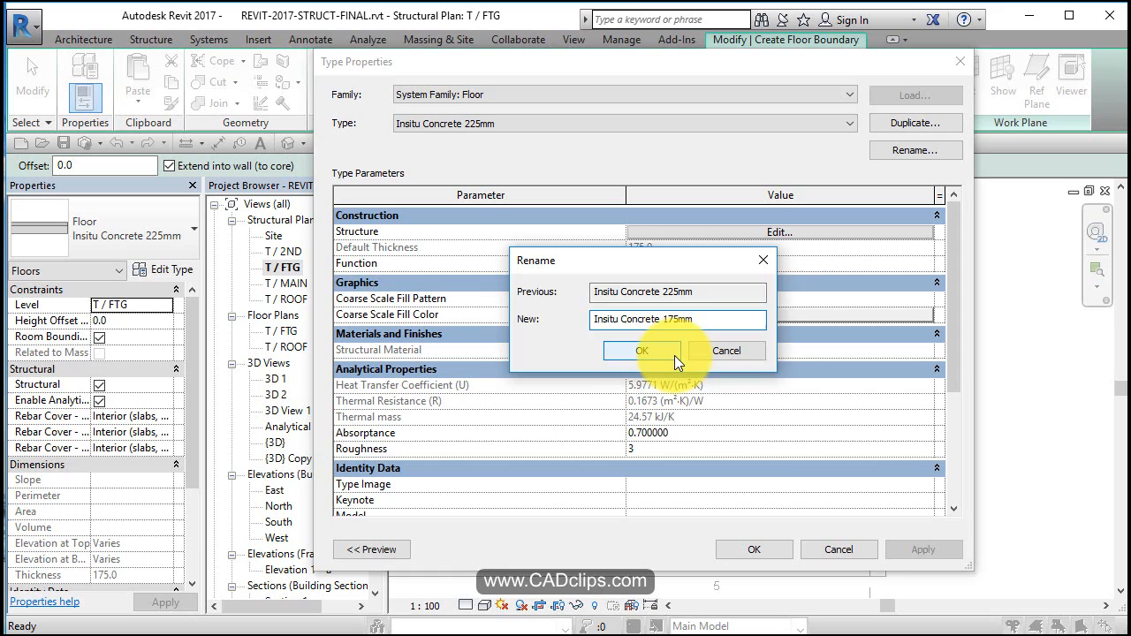
click(642, 351)
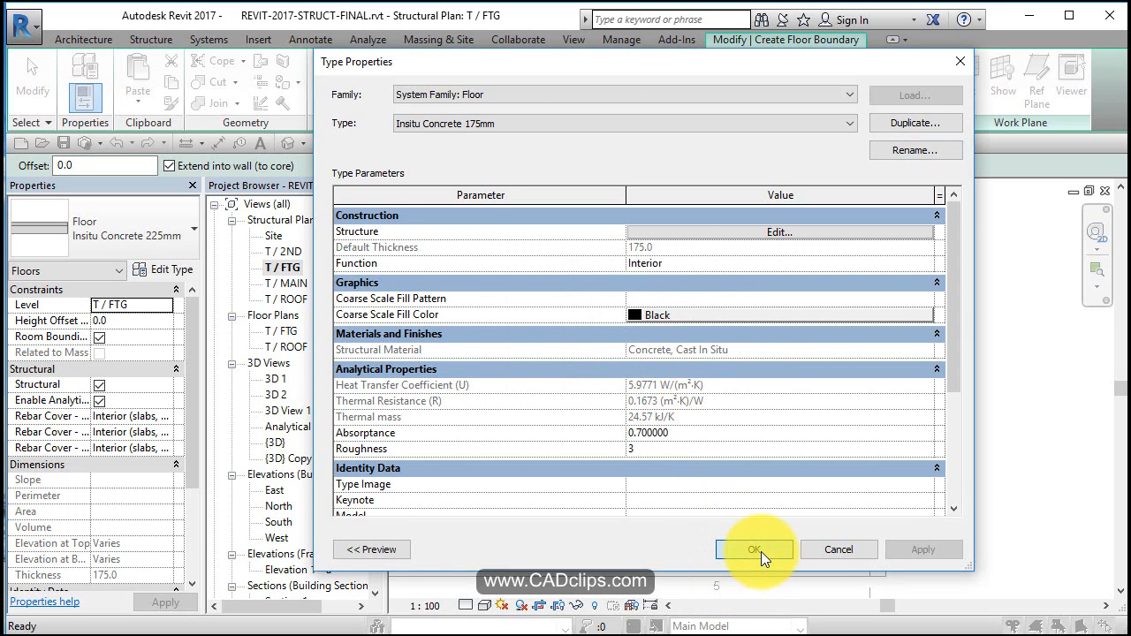
click(754, 548)
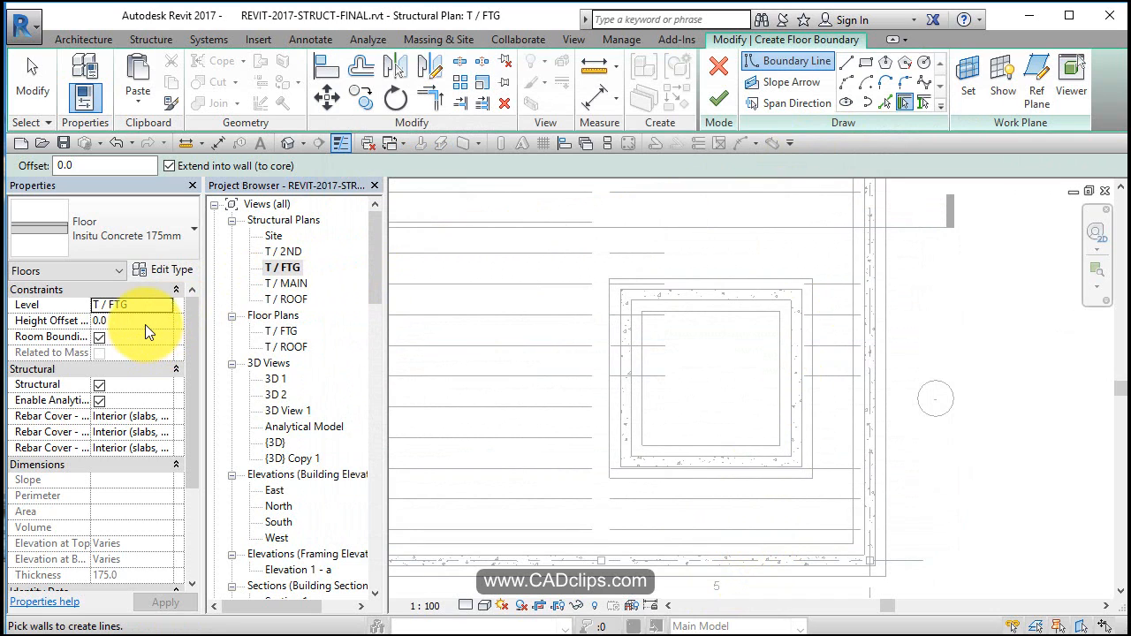
Sketch the pit floor along the inner wall faces with Height Offset 175, finish it, and open Section 1.
click(133, 320)
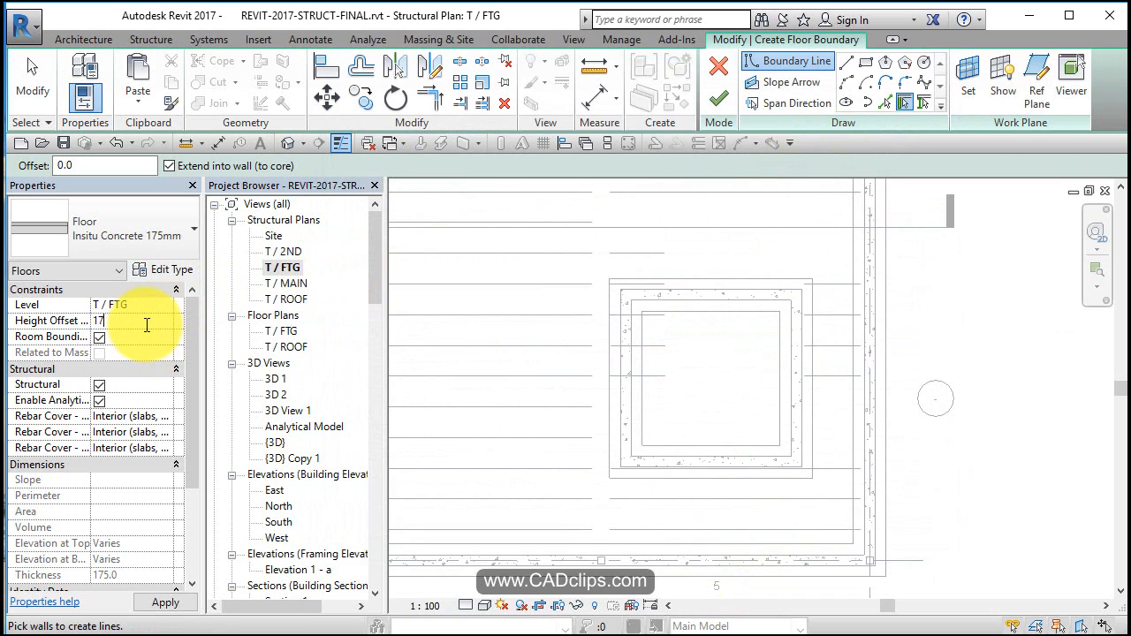
text(175.0)
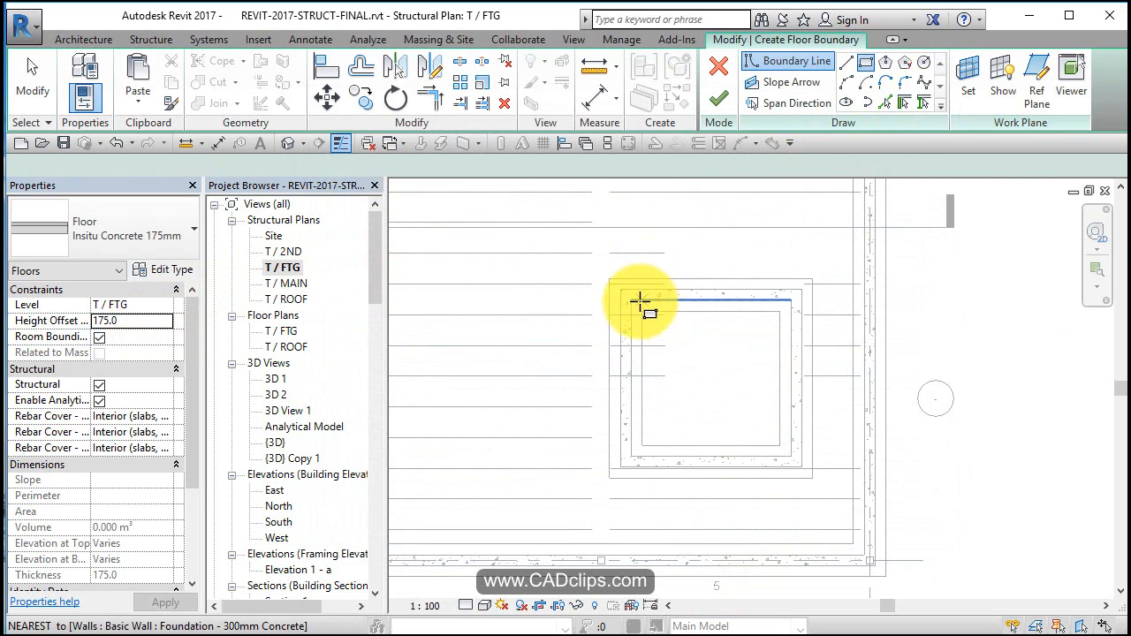
drag(641, 303, 790, 457)
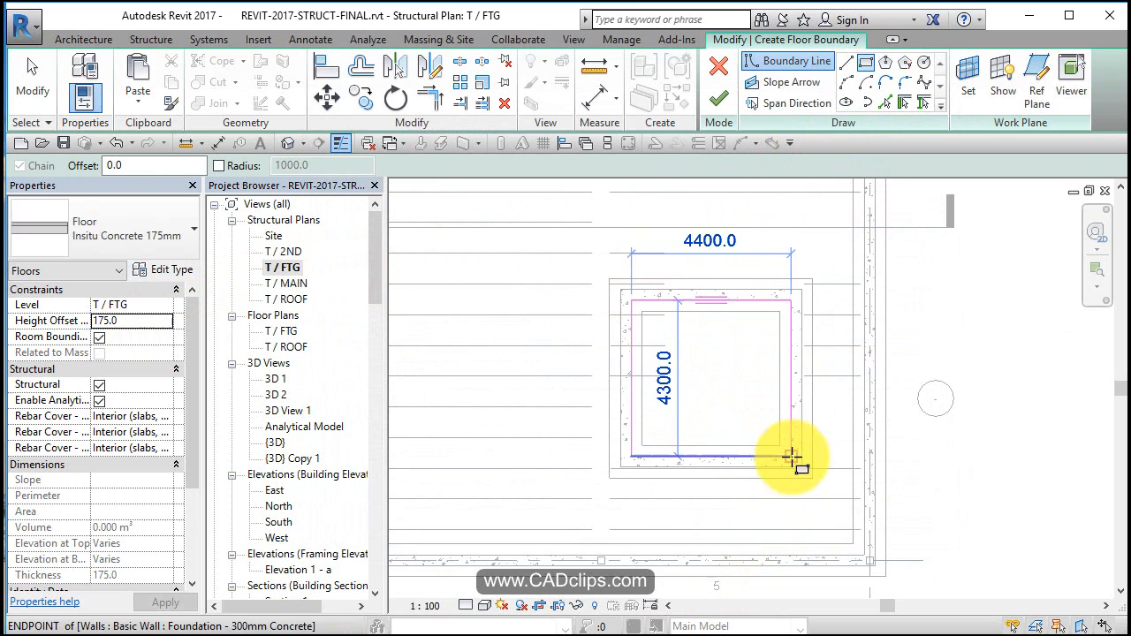
click(718, 97)
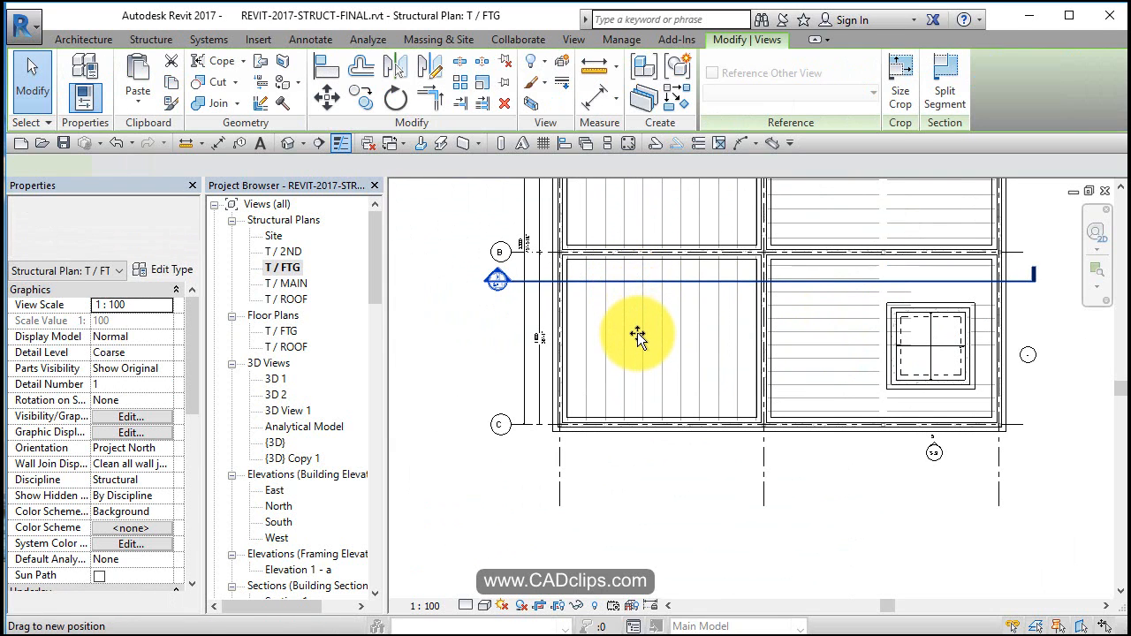
click(498, 331)
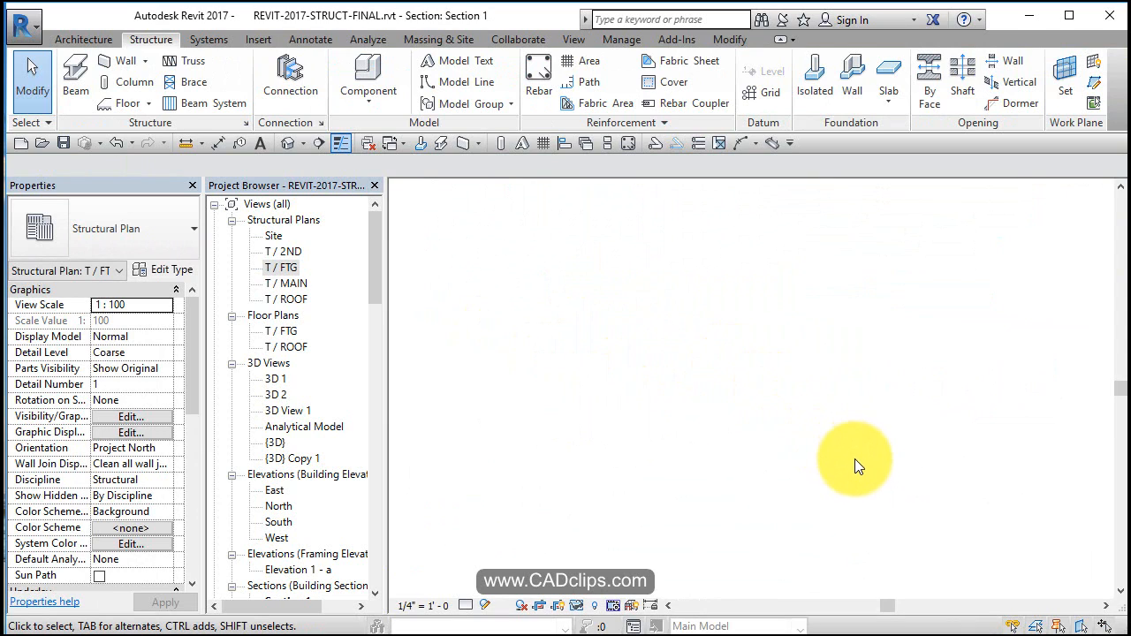
mouse_move(857, 472)
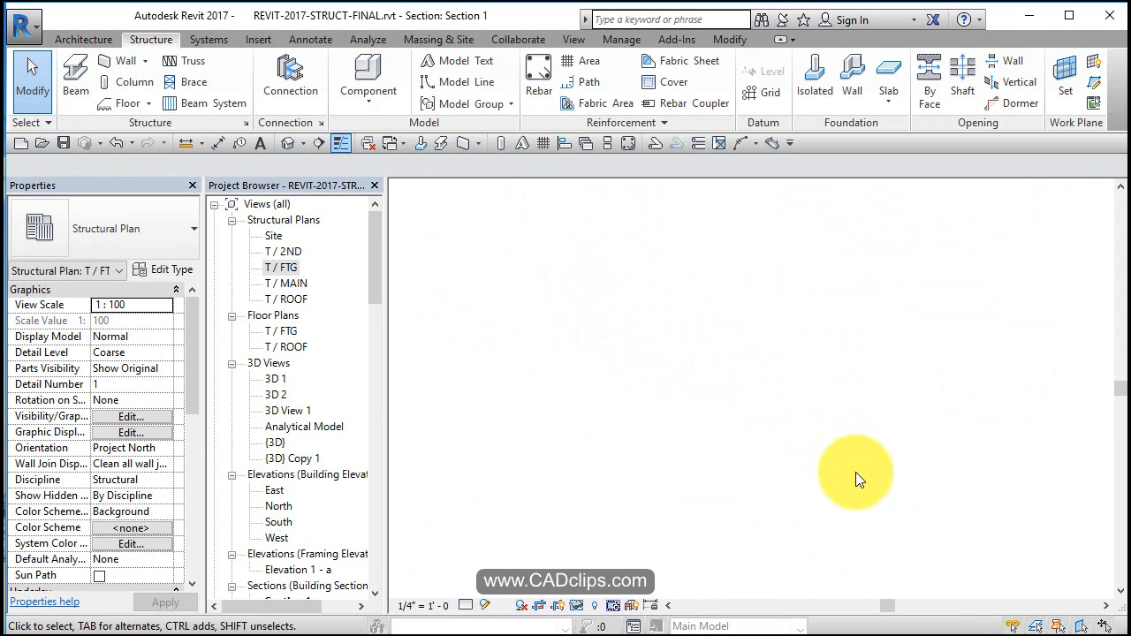